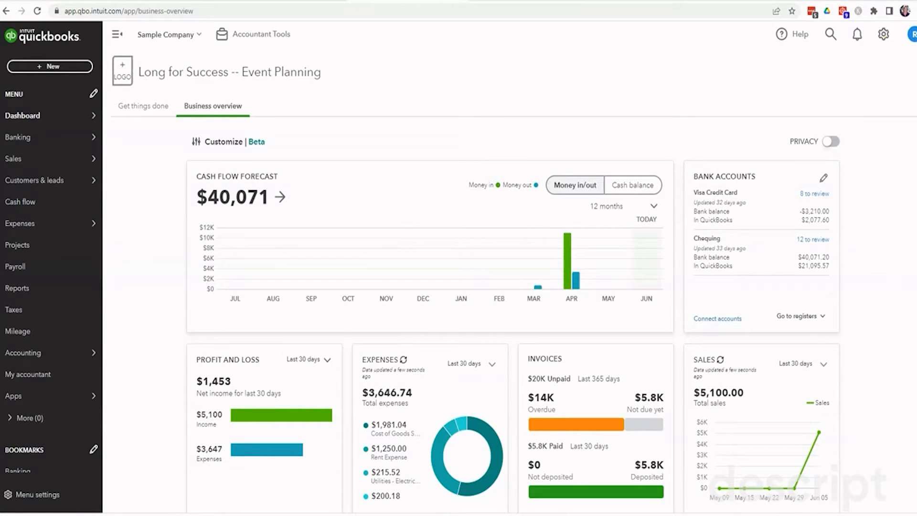
- Open Account and settings from the gear menu under Your Company
left_click(883, 34)
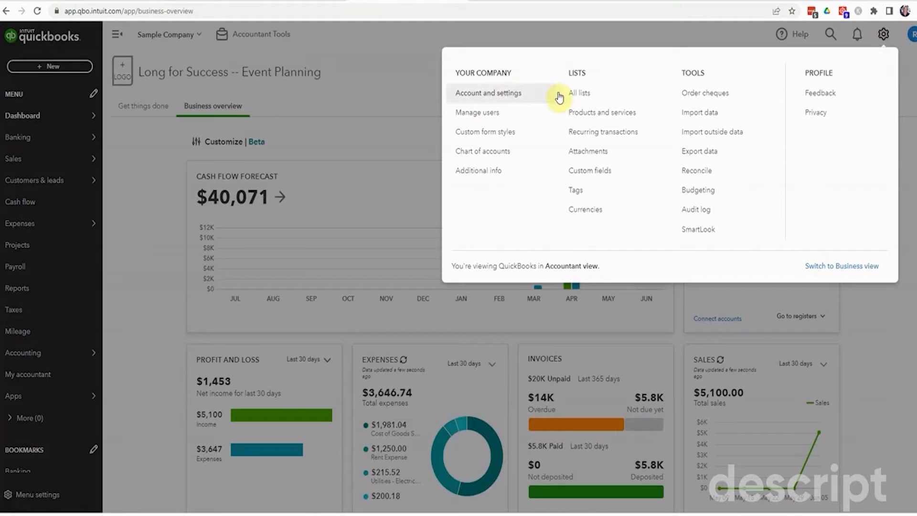
left_click(489, 92)
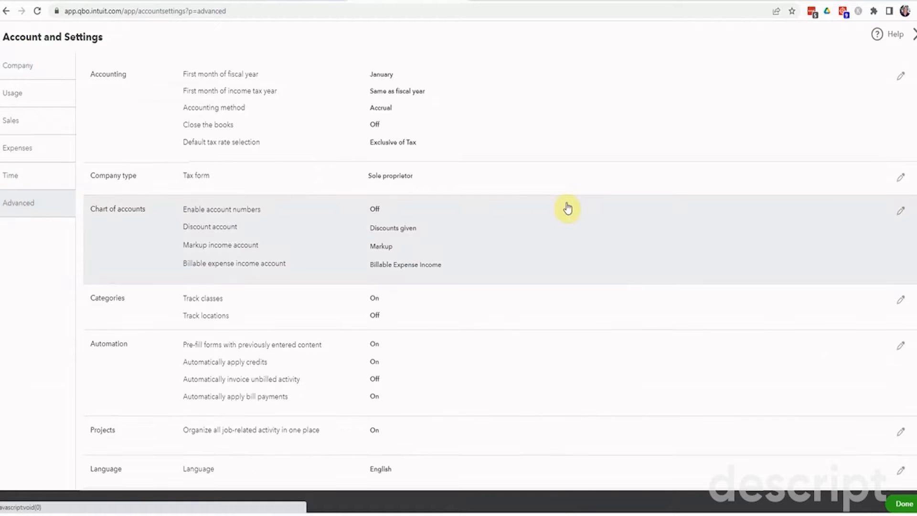
- Scroll Advanced settings to Currency showing Canadian Dollar home currency and Multicurrency On
scroll("down", 3)
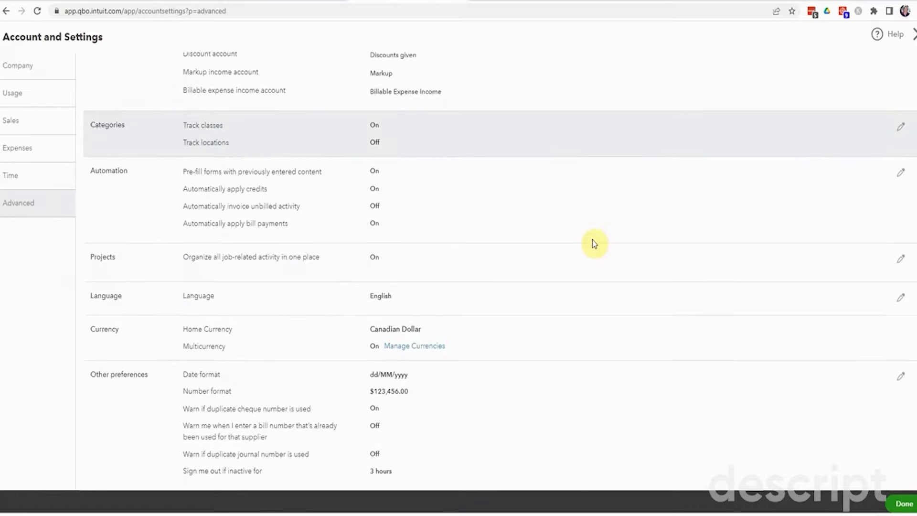
scroll("down", 3)
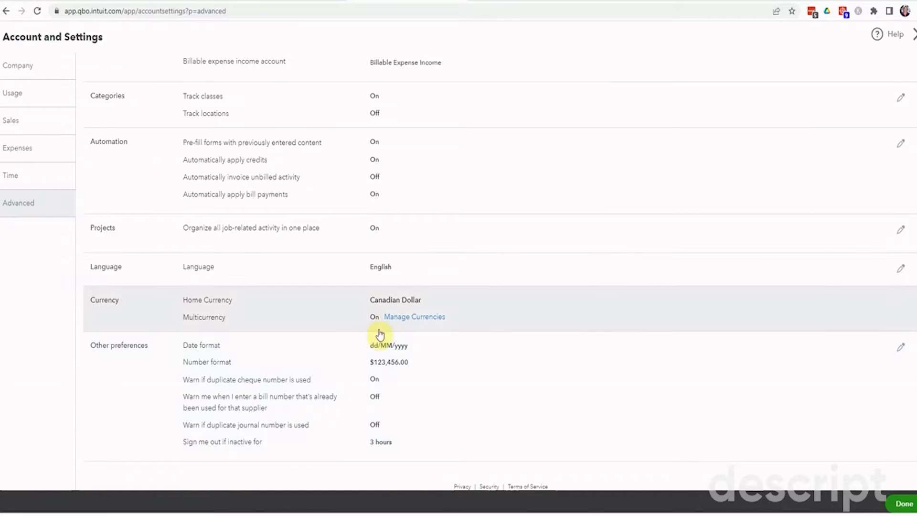
mouse_move(913, 309)
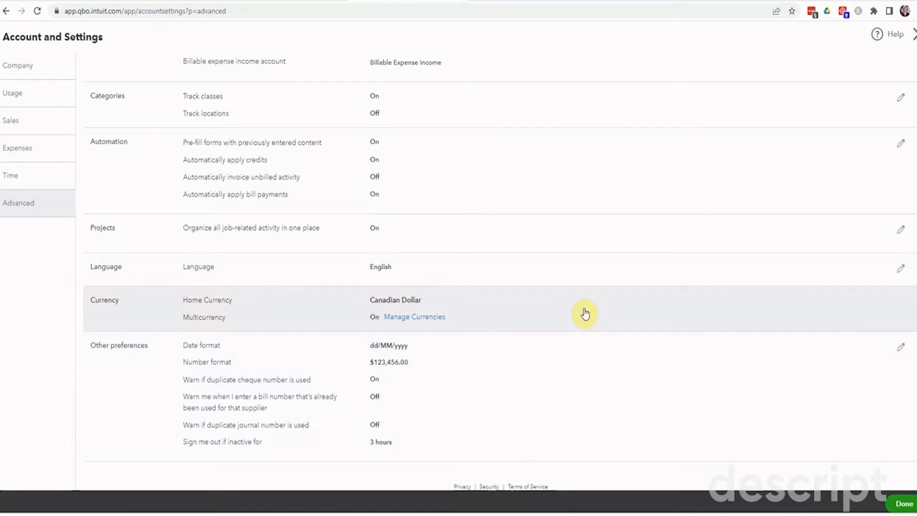
mouse_move(599, 320)
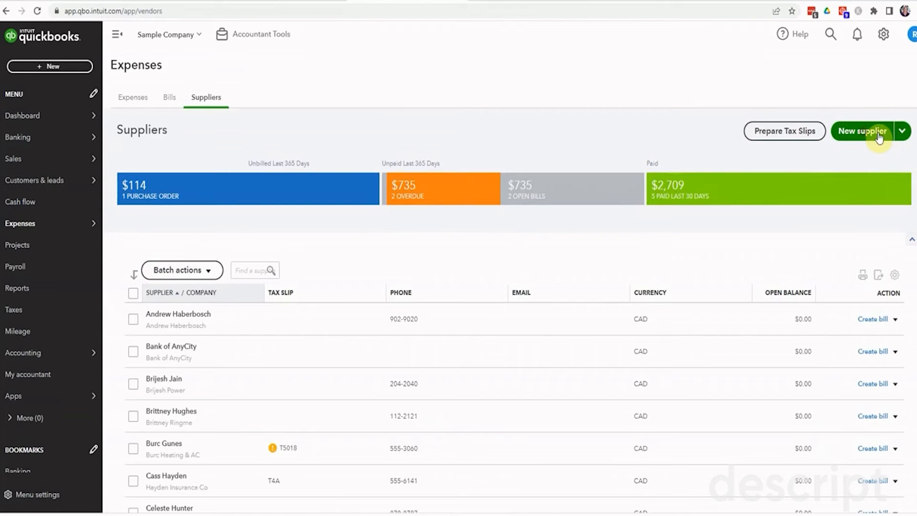
- Create supplier 'New supplier' with currency USD United States Dollar and save it
left_click(861, 131)
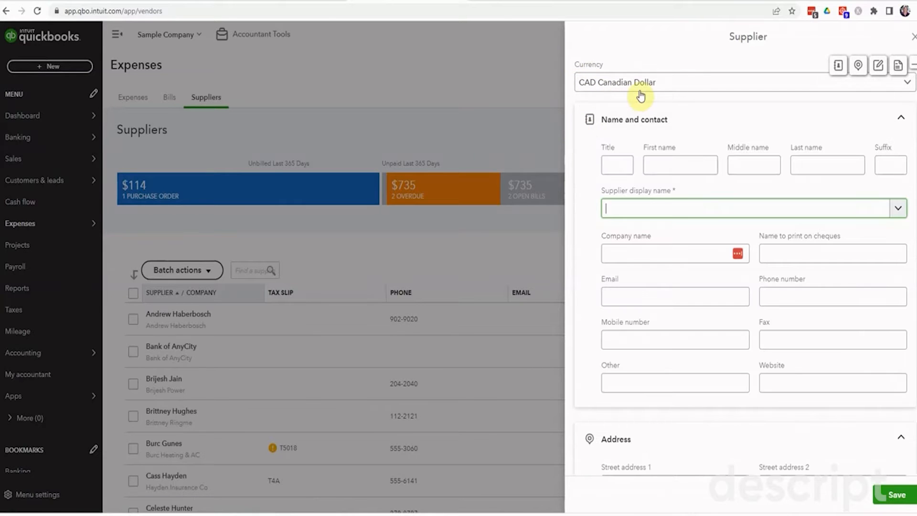
left_click(743, 82)
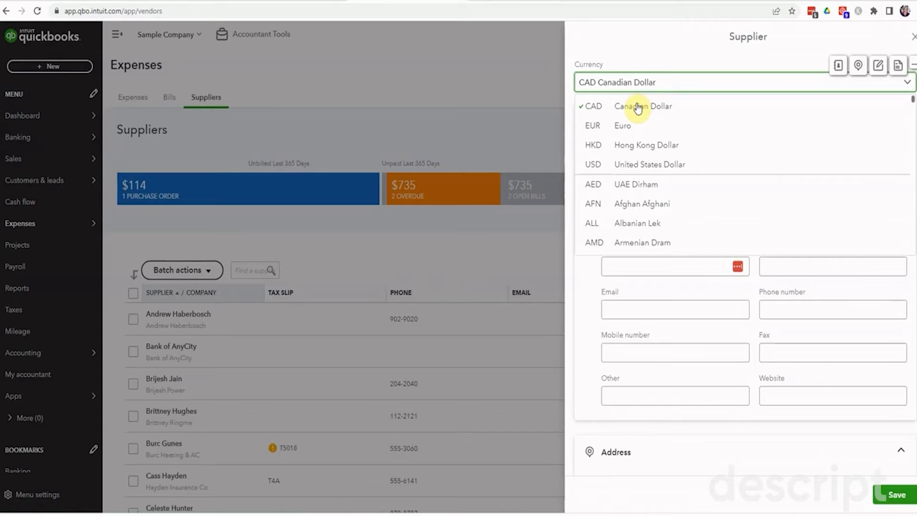
mouse_move(650, 164)
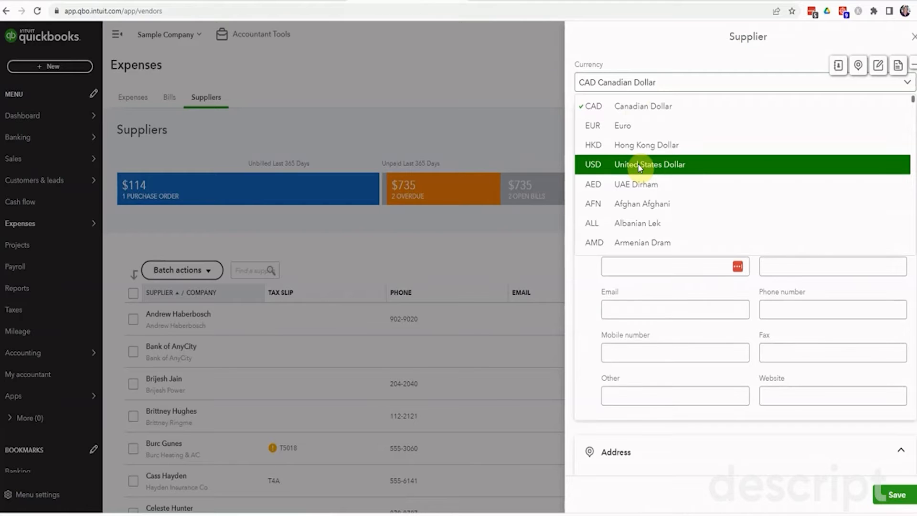
left_click(649, 165)
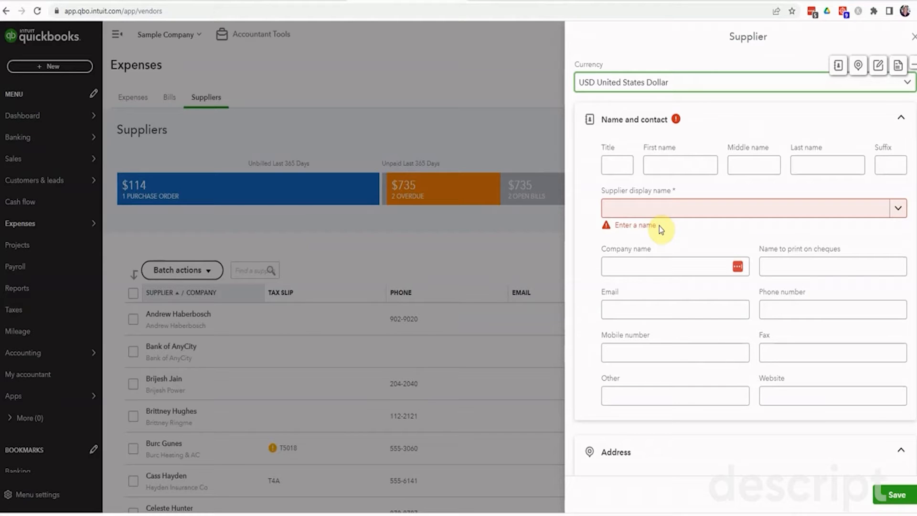
mouse_move(665, 216)
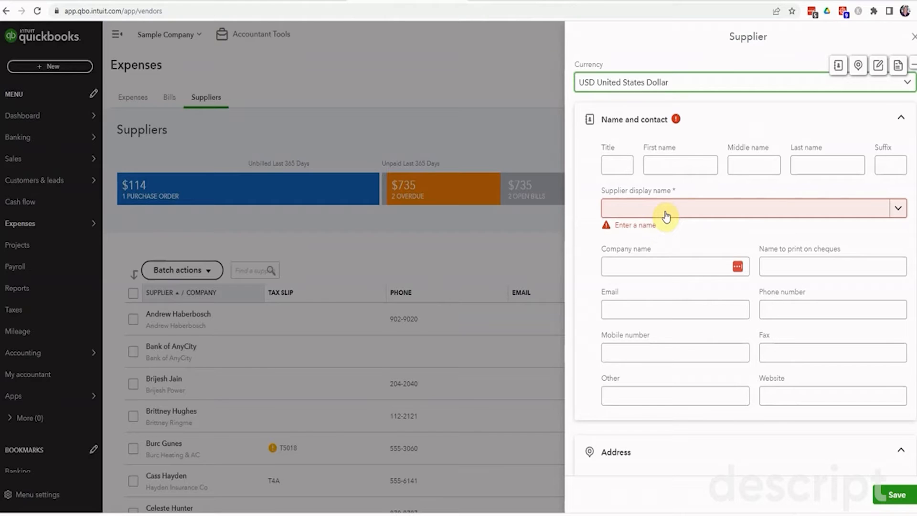
left_click(691, 208)
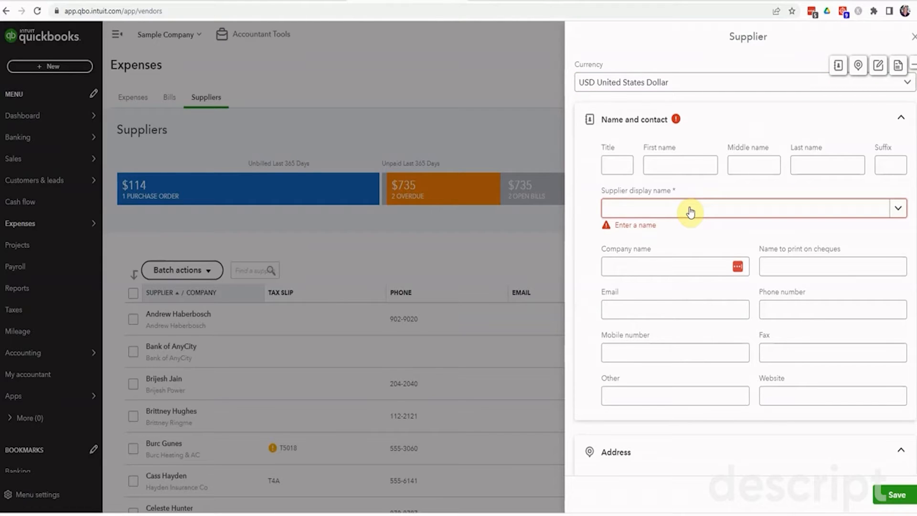
type("New supplier")
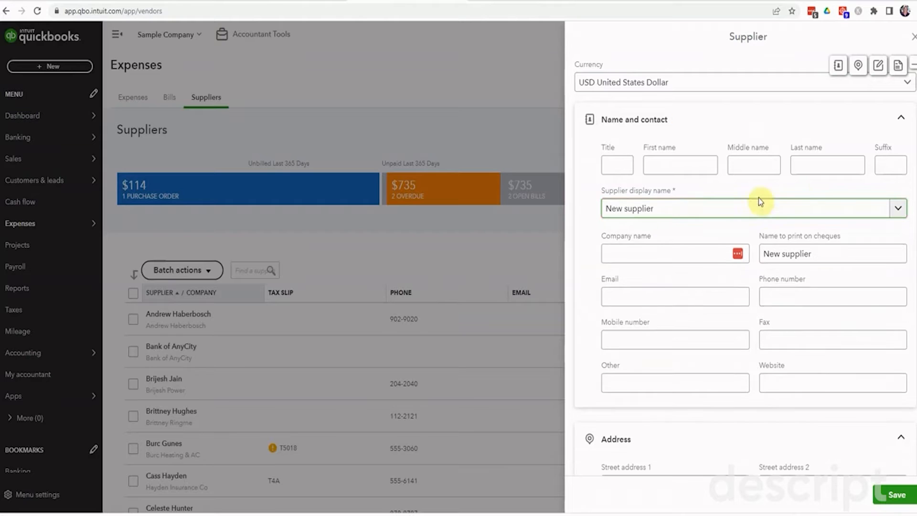
left_click(895, 495)
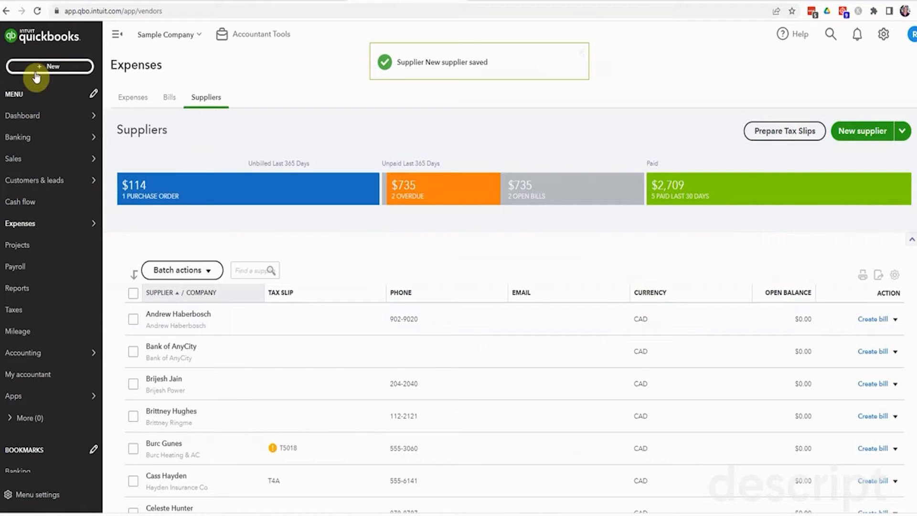
- Start a bill for New supplier dated 31 May 2023 and begin the first category line
left_click(50, 66)
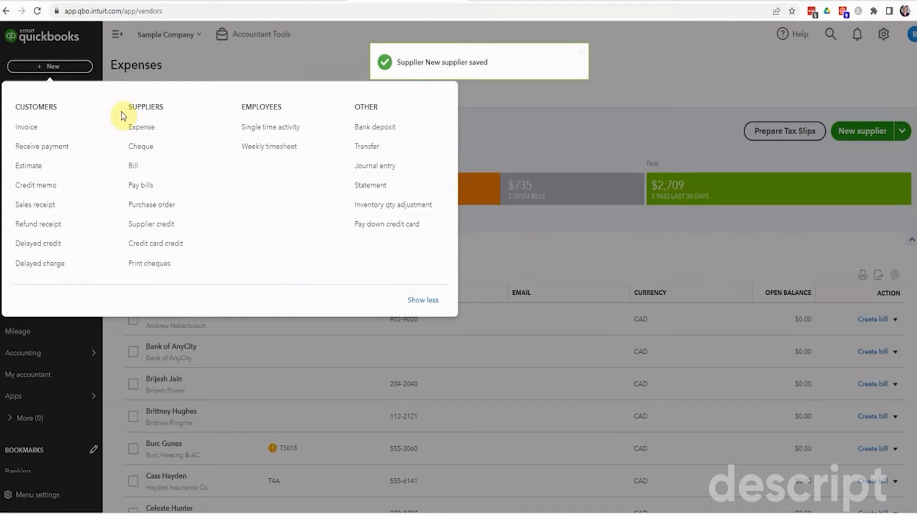
left_click(133, 166)
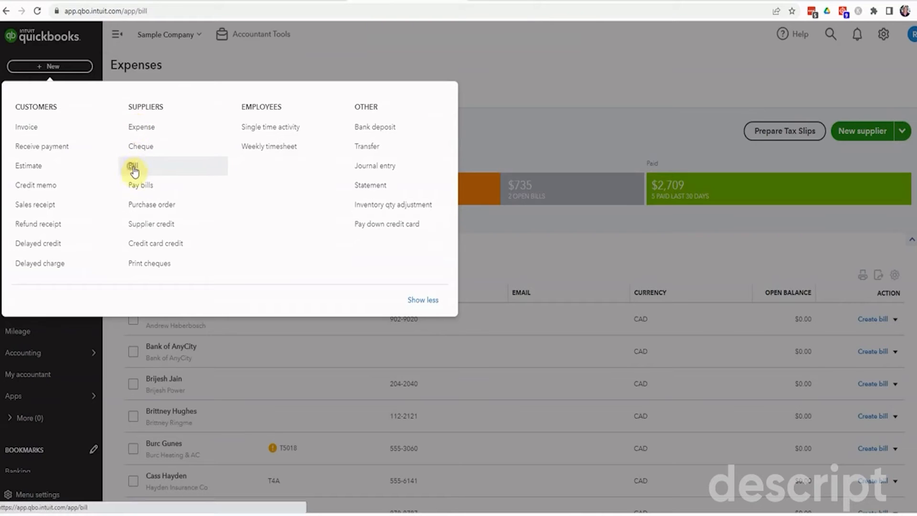
left_click(133, 166)
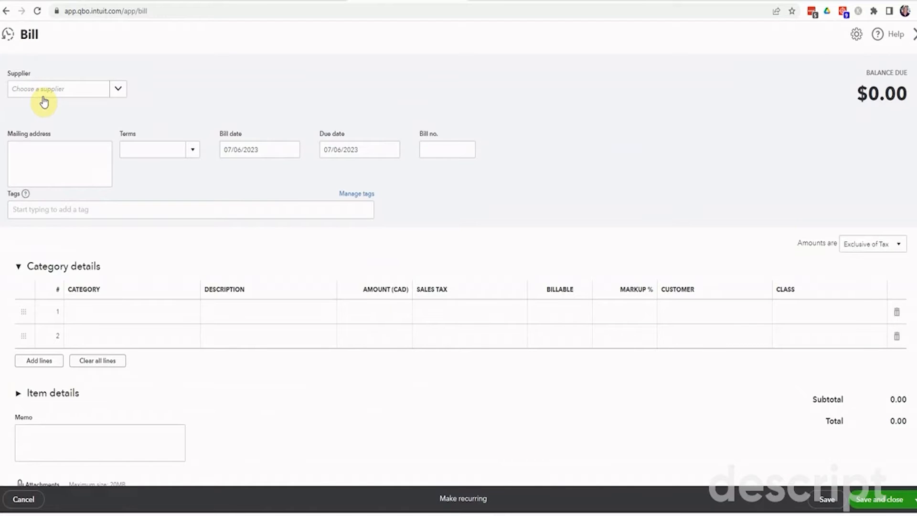
type("New supplier")
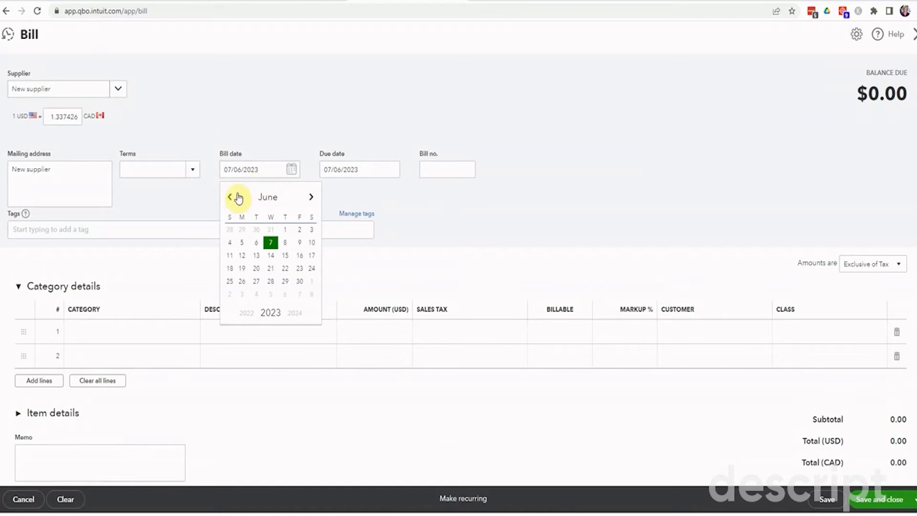
left_click(230, 196)
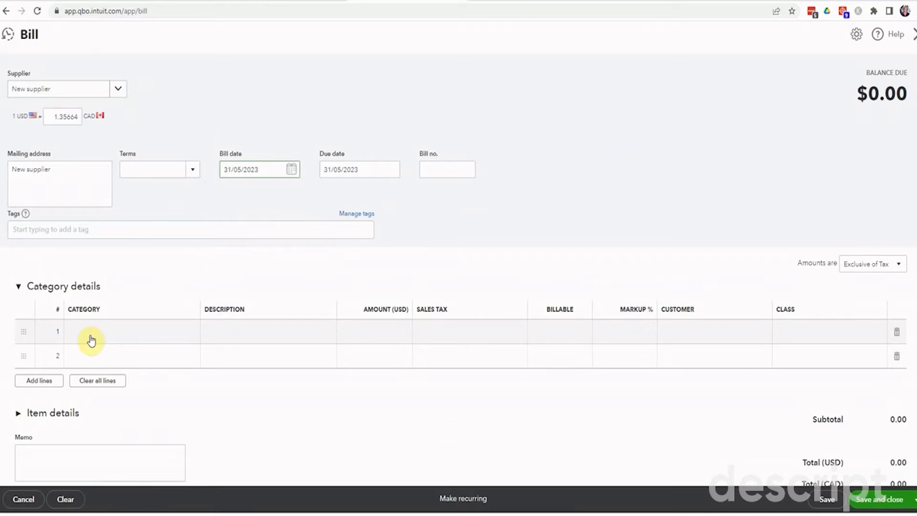
left_click(91, 332)
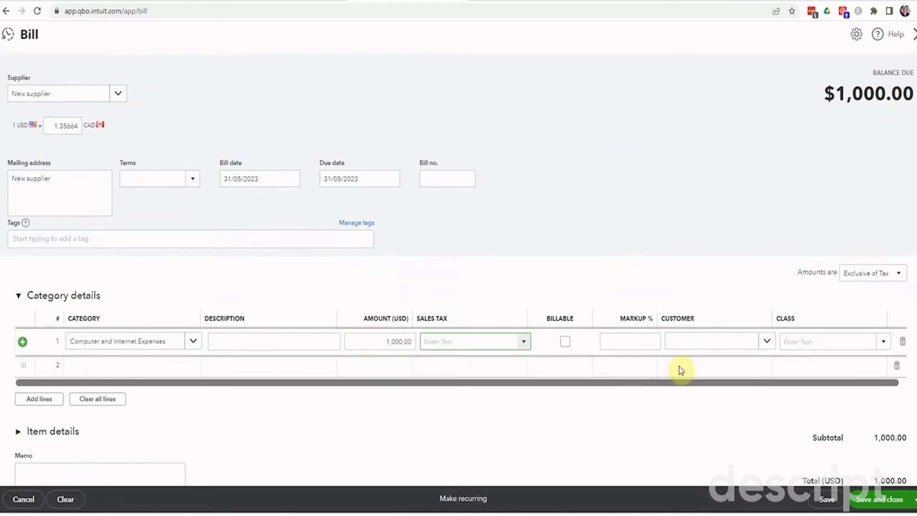
- Mark amounts Out of scope of Tax, apply a 1.25 exchange rate, then save and close the bill
left_click(871, 273)
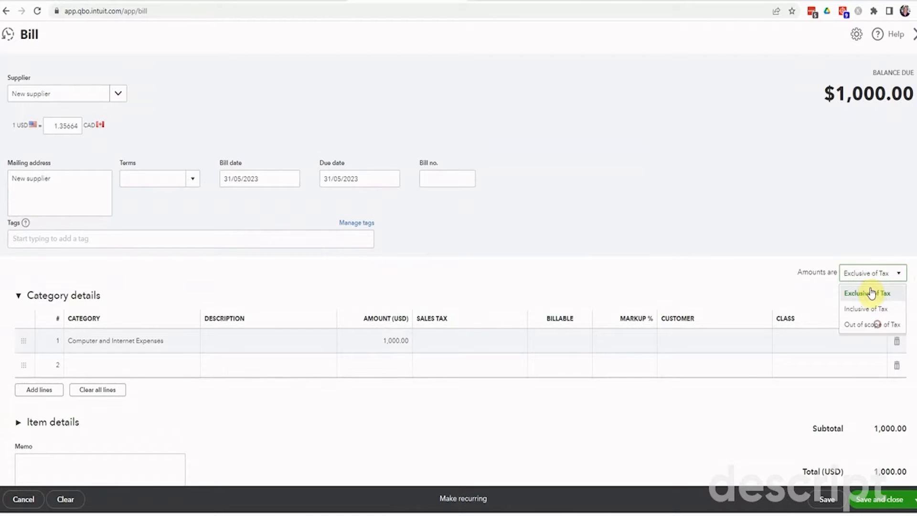
left_click(871, 324)
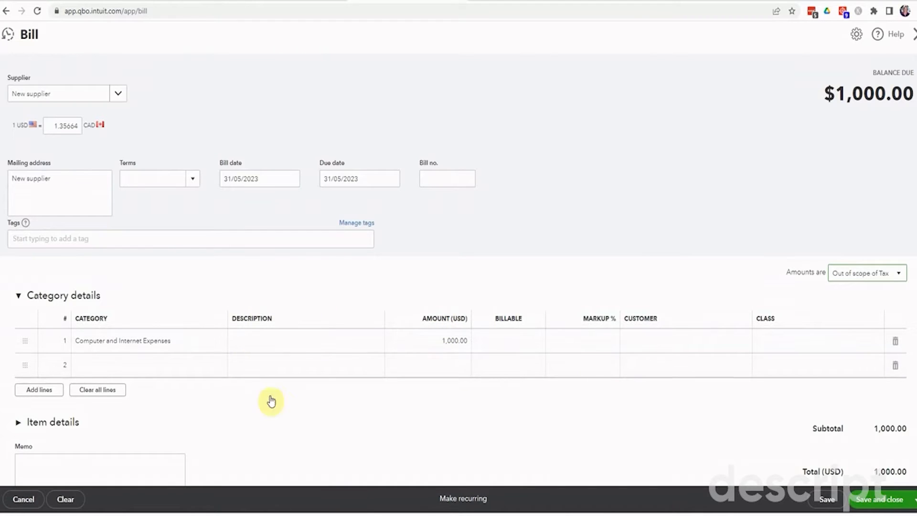
mouse_move(157, 170)
type("1.25")
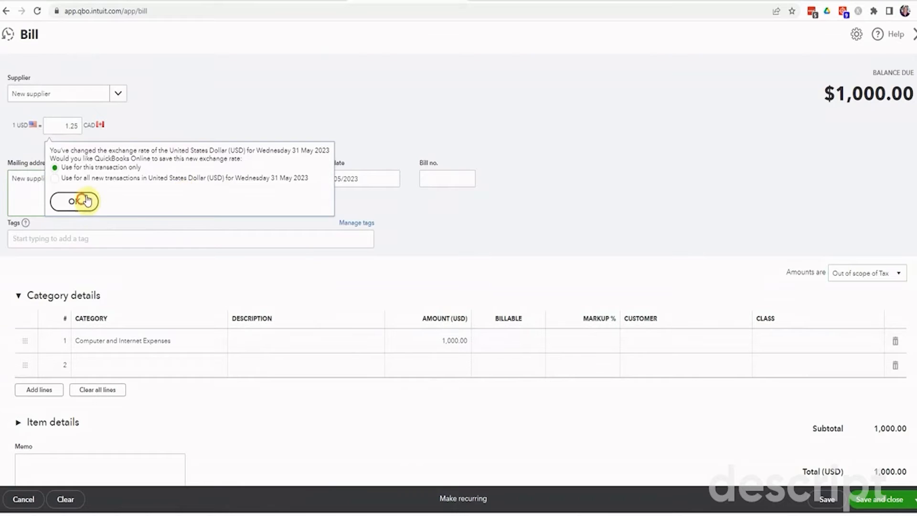
left_click(74, 201)
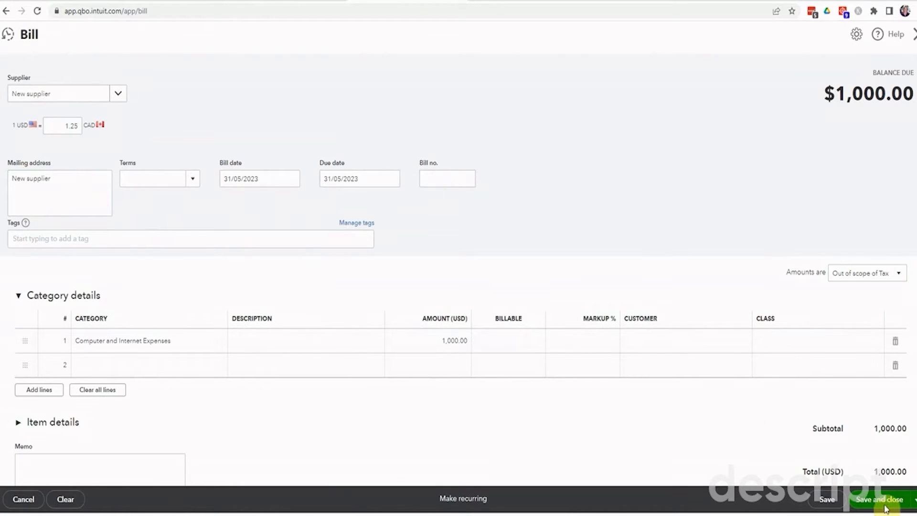
left_click(879, 499)
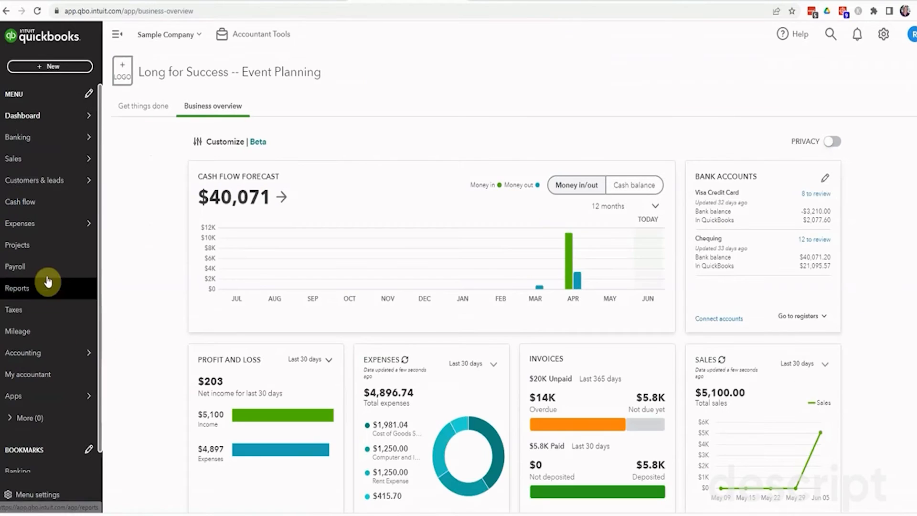
- Run Profit and Loss from Favourites and drill into the 1,250.00 Computer and Internet Expenses
left_click(18, 288)
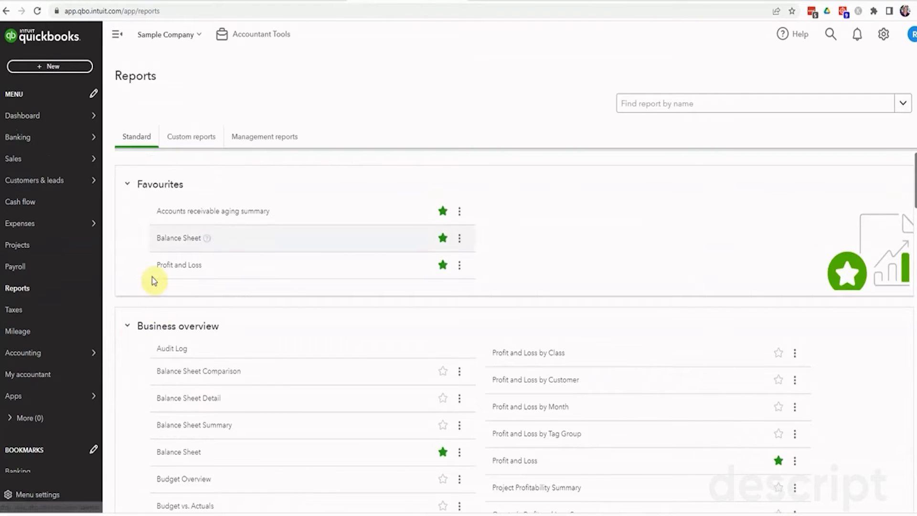
left_click(179, 264)
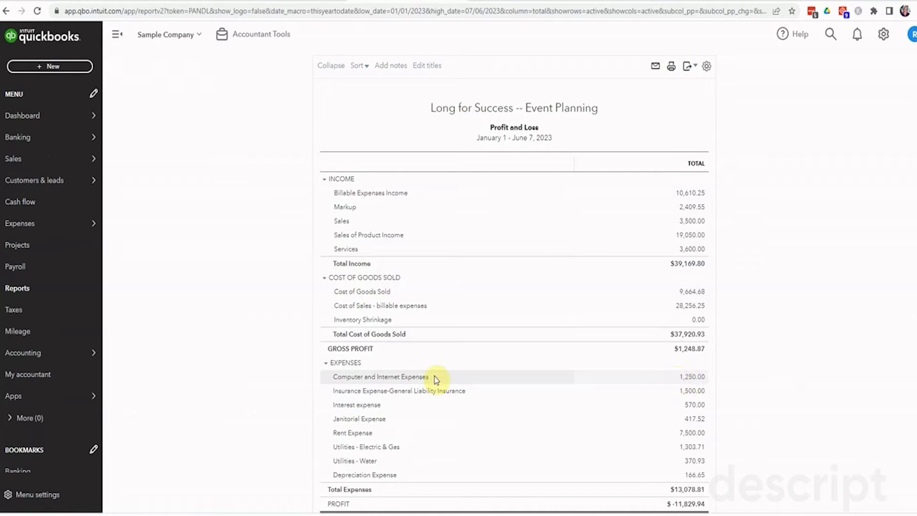
mouse_move(684, 384)
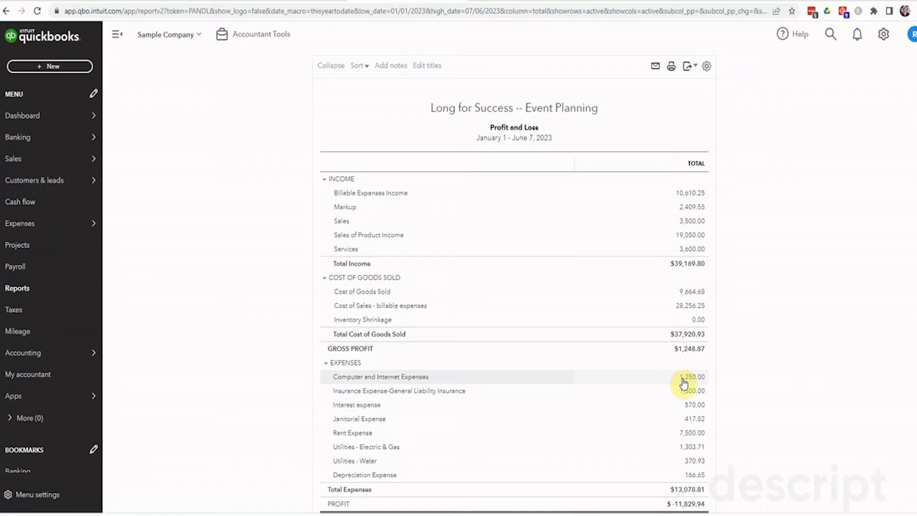
left_click(691, 376)
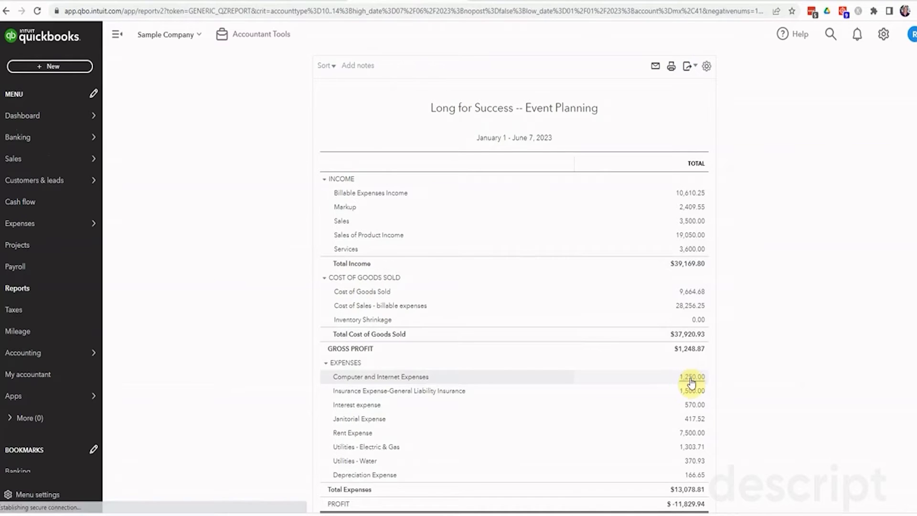
- Review the 31/05/2023 New supplier bill detail and go back to the report summary
left_click(692, 376)
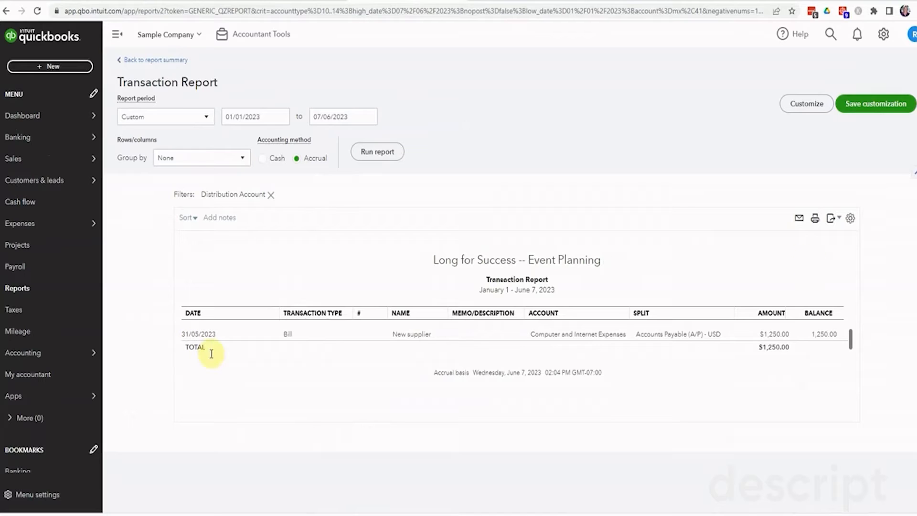
mouse_move(385, 435)
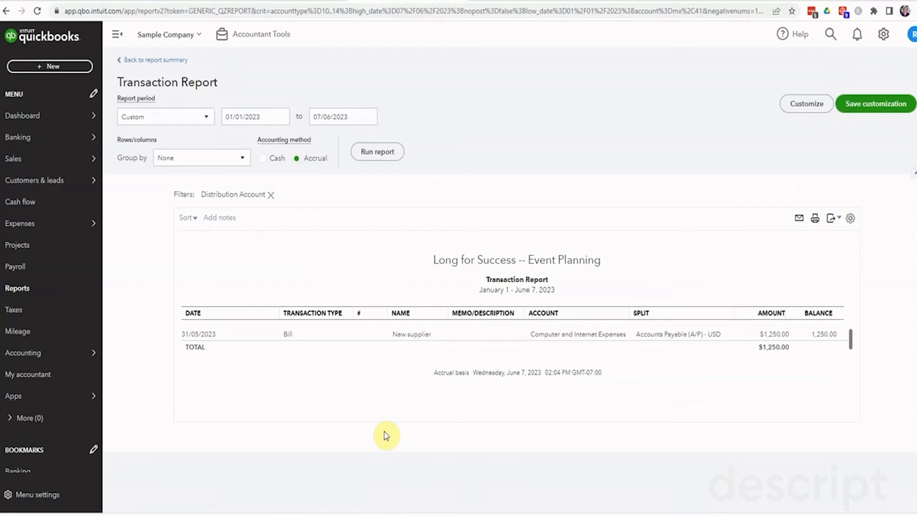
mouse_move(172, 60)
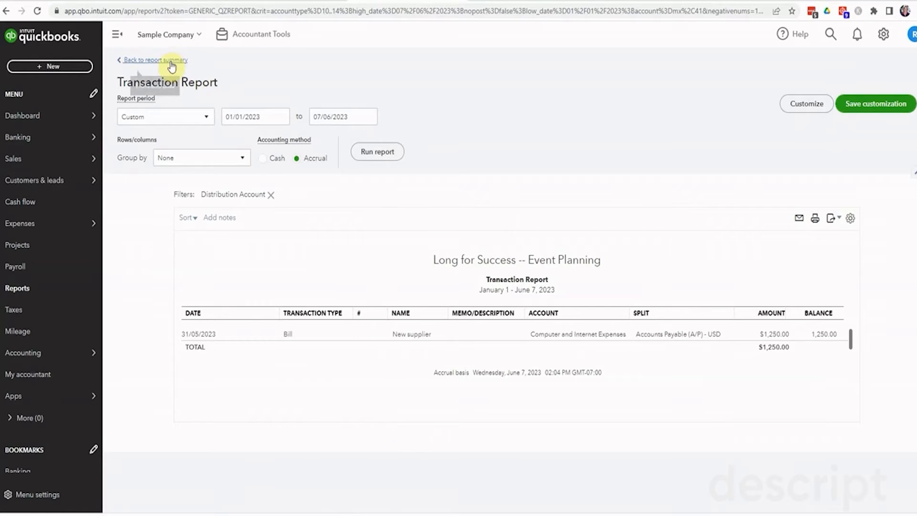
left_click(154, 60)
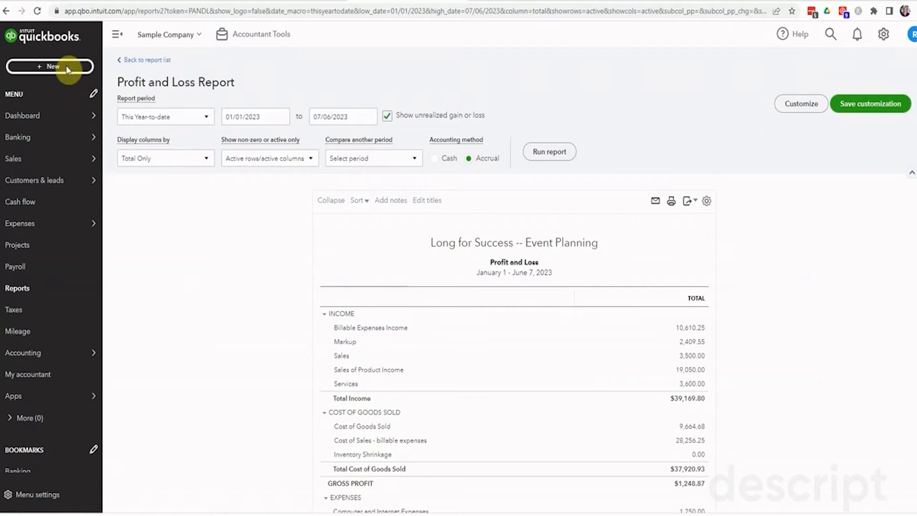
- Pay the New supplier USD bill from Chequing at a 1.30 rate, 1,300.00 CAD, and save
left_click(50, 66)
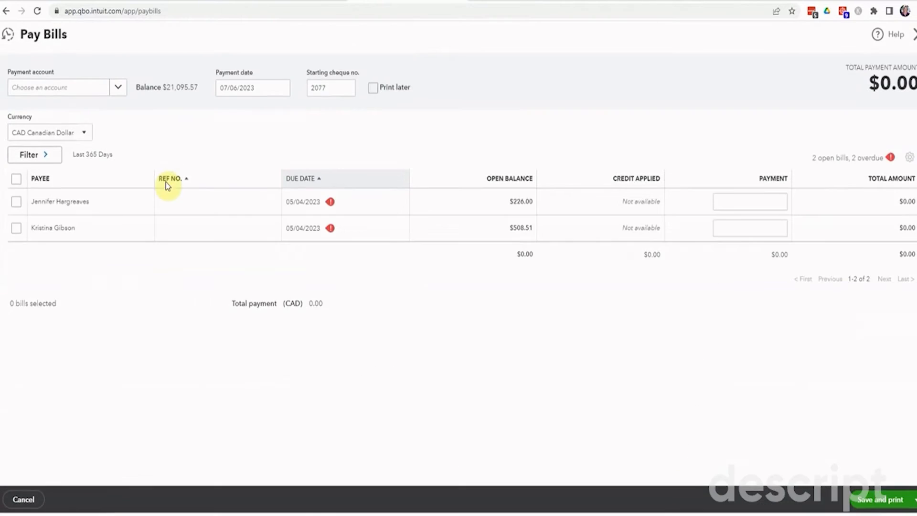
left_click(50, 132)
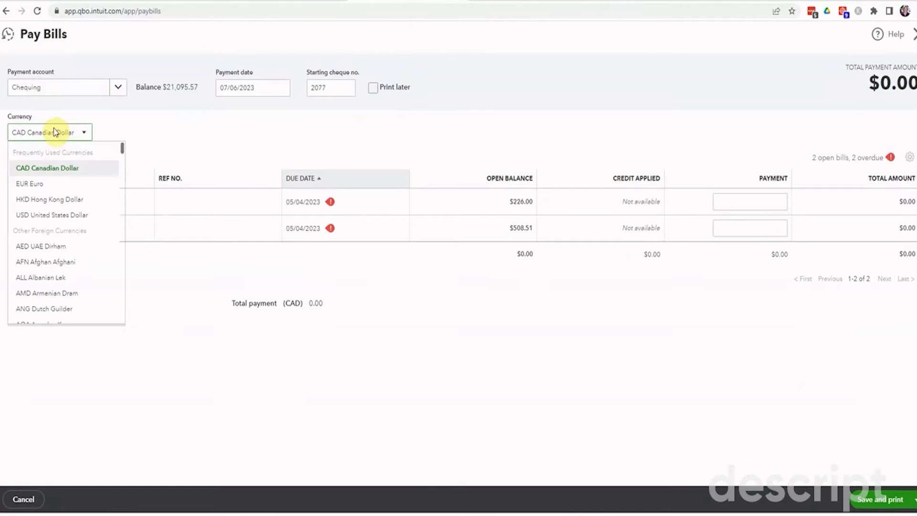
left_click(52, 214)
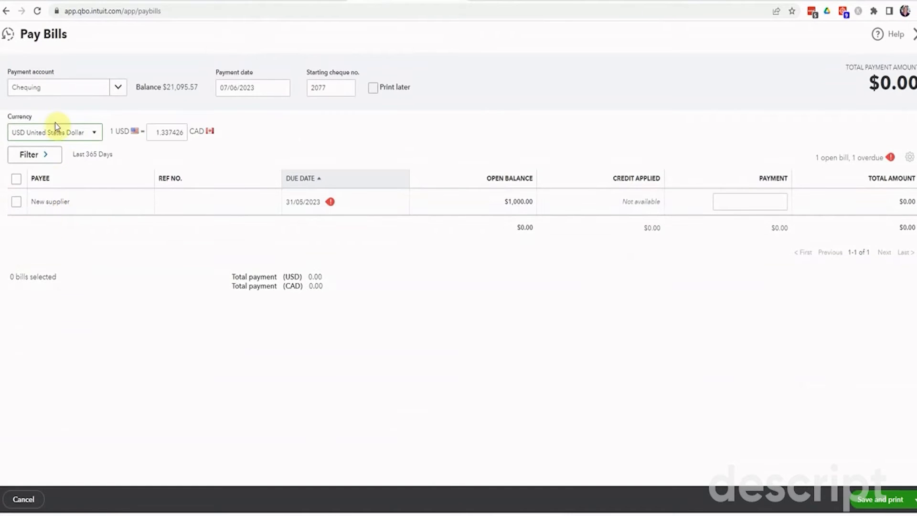
mouse_move(41, 219)
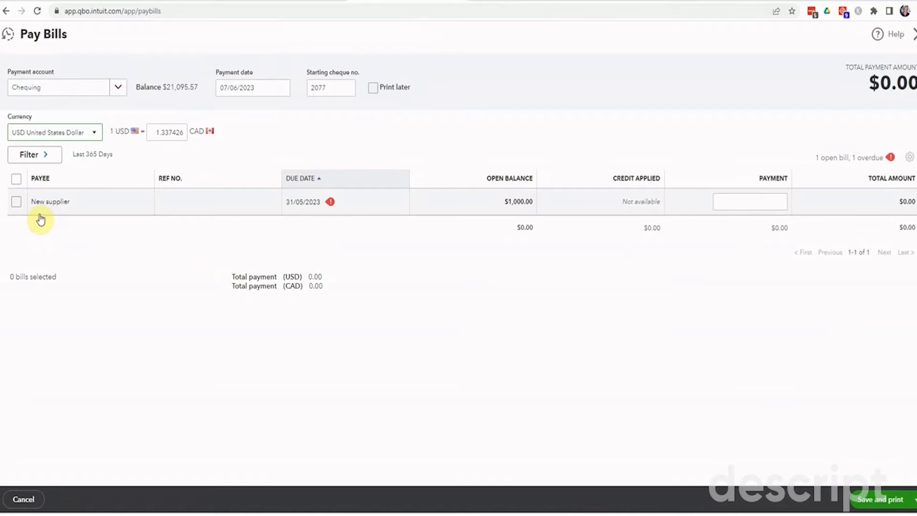
left_click(16, 201)
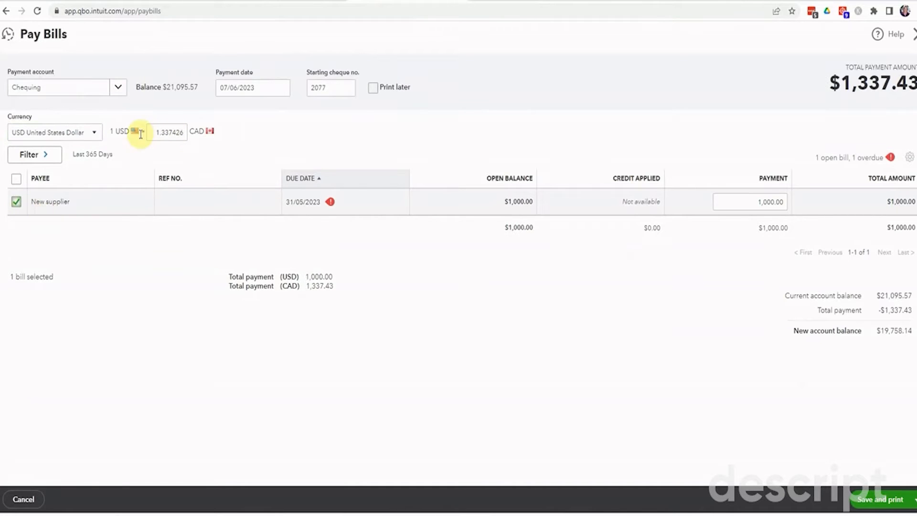
left_click(169, 132)
type("1.3")
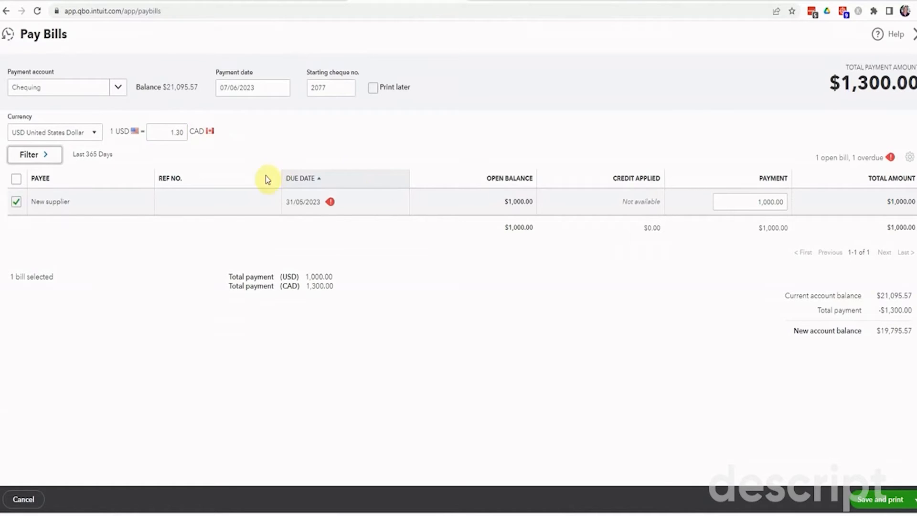
mouse_move(145, 145)
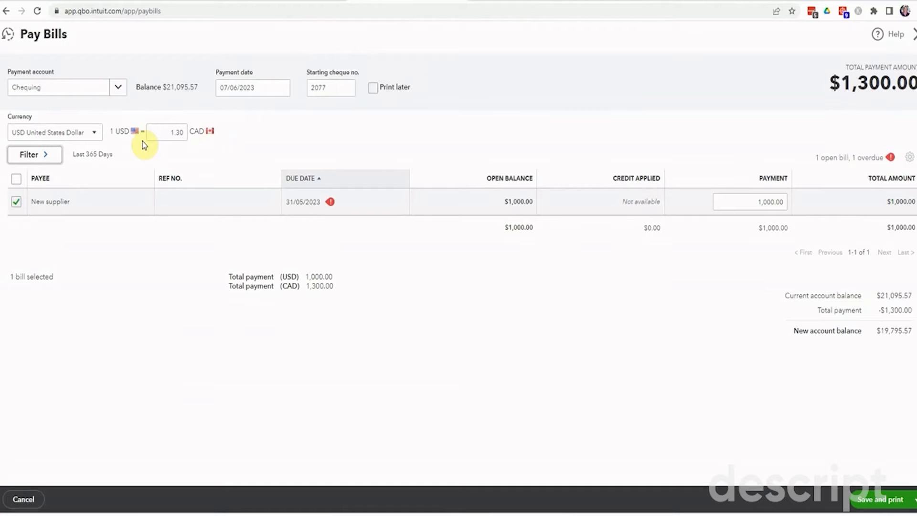
mouse_move(208, 96)
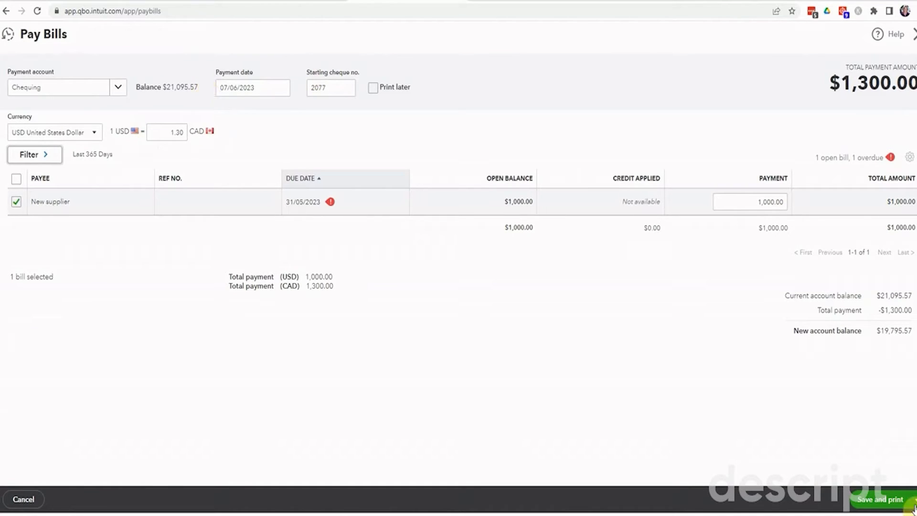
left_click(880, 498)
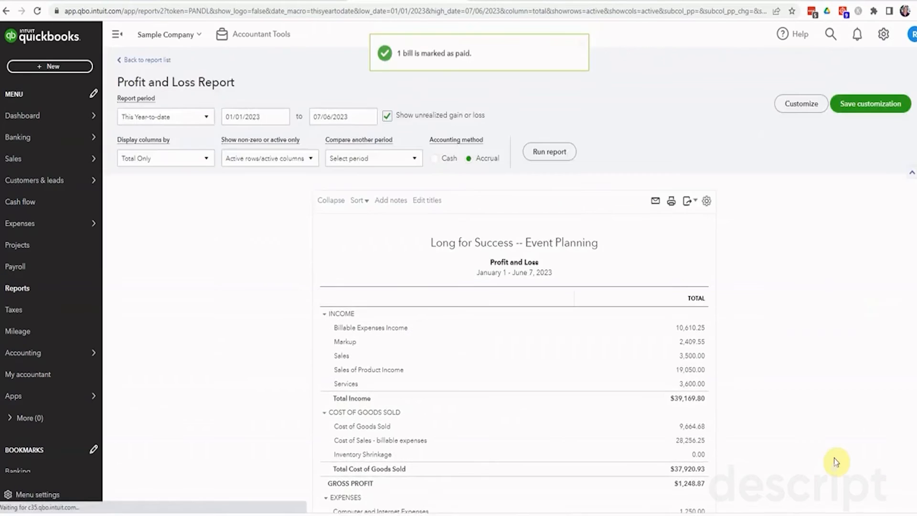
- Scroll Profit and Loss to Other Expenses showing a 50.00 Exchange Gain or Loss
scroll("down", 3)
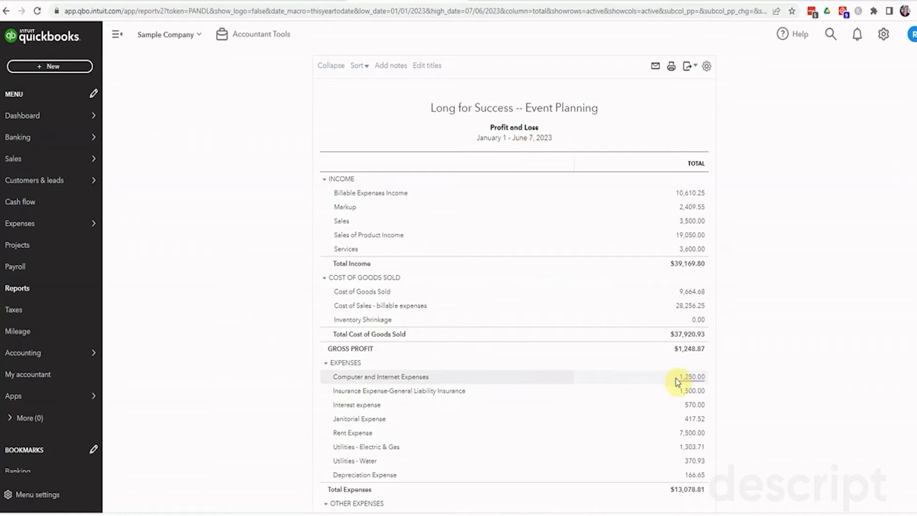
mouse_move(802, 388)
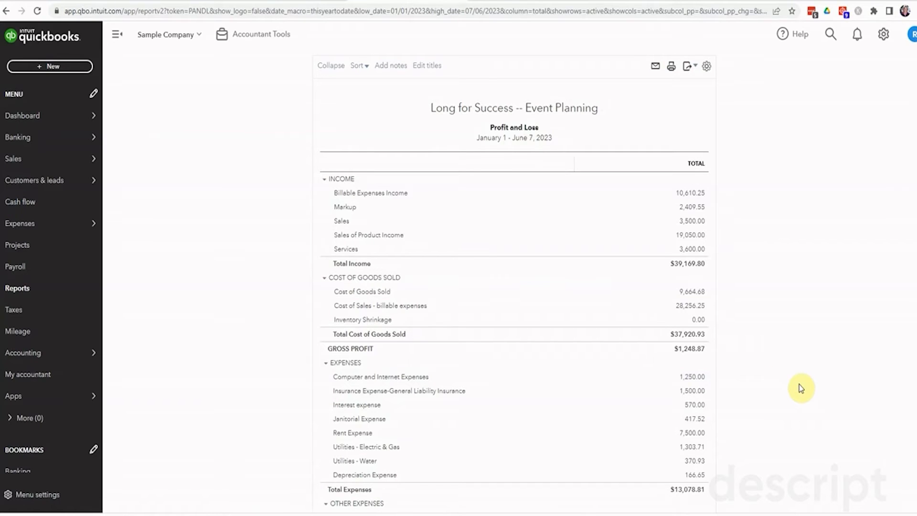
scroll("down", 3)
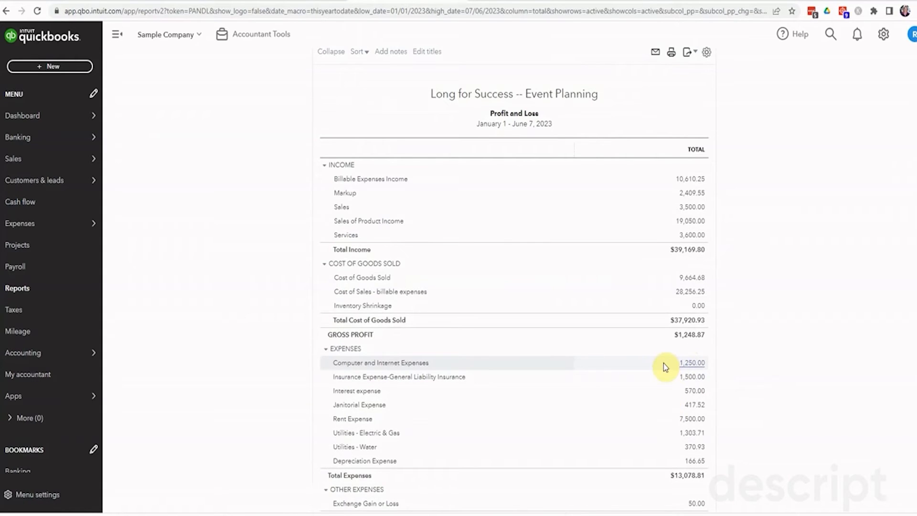
scroll("down", 3)
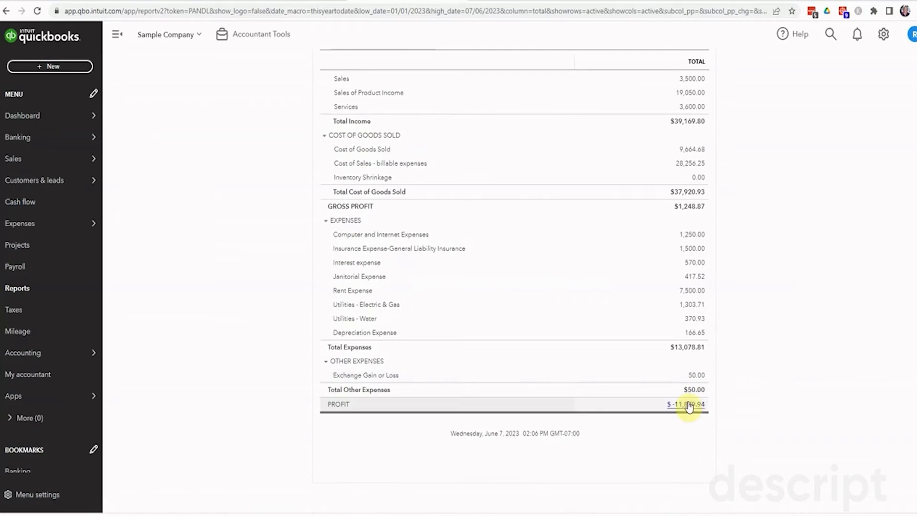
mouse_move(715, 412)
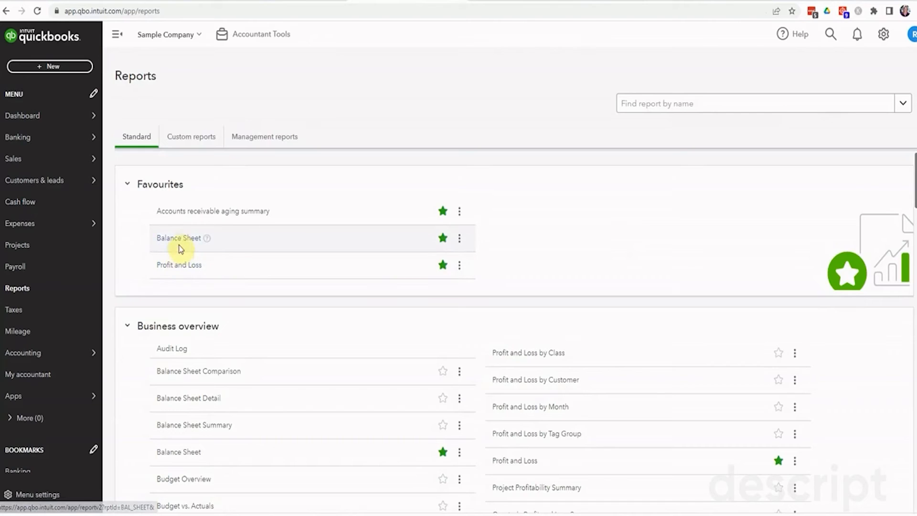
- Run Balance Sheet for Last Month showing Accounts Payable (A/P) - USD at 1,250.00
left_click(178, 238)
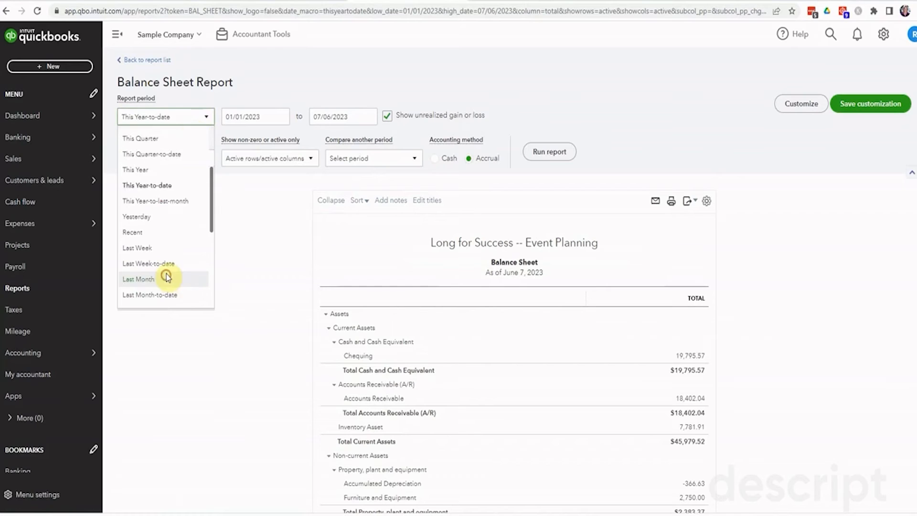
left_click(138, 279)
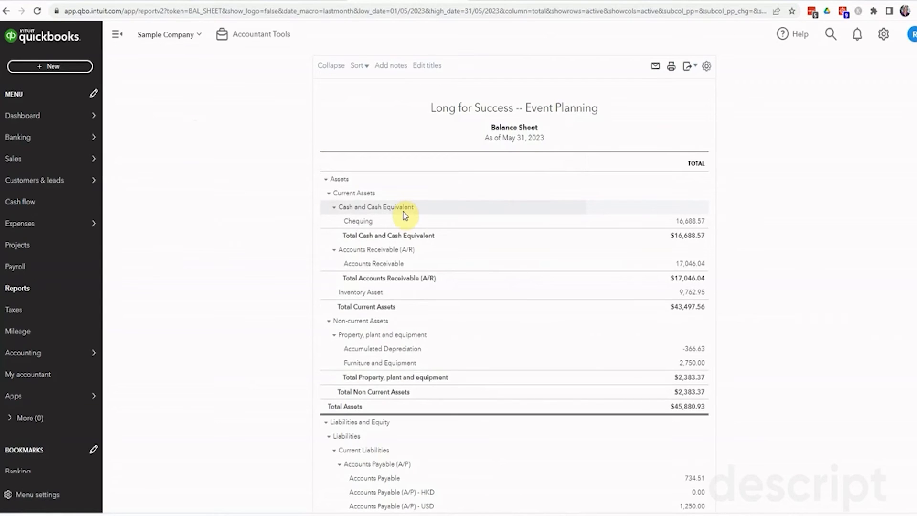
scroll("down", 3)
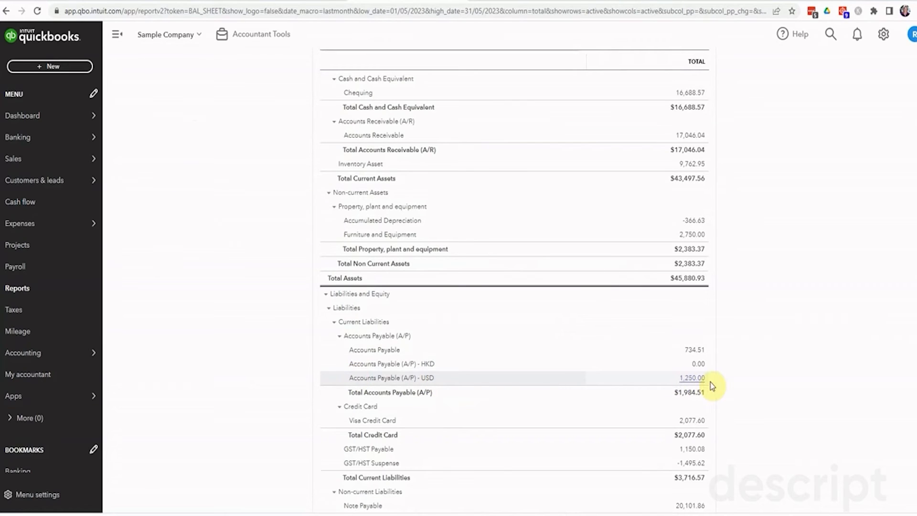
mouse_move(436, 386)
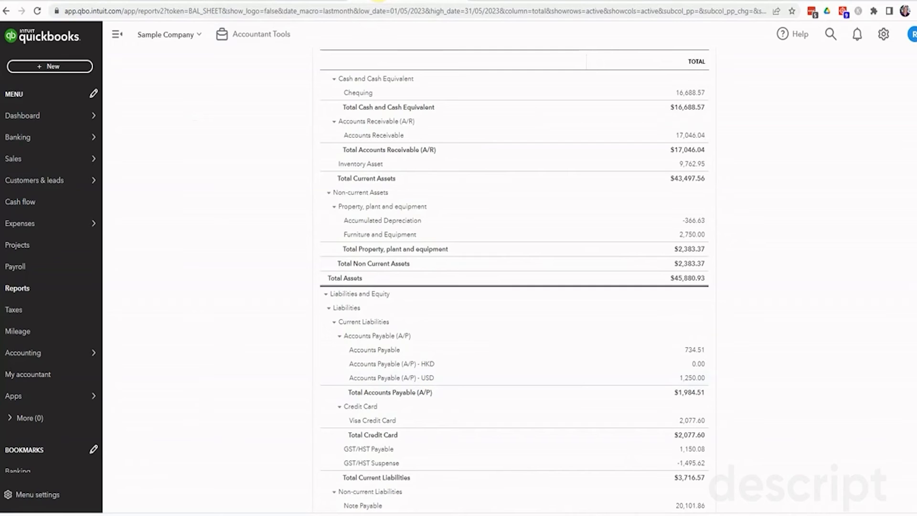
mouse_move(493, 23)
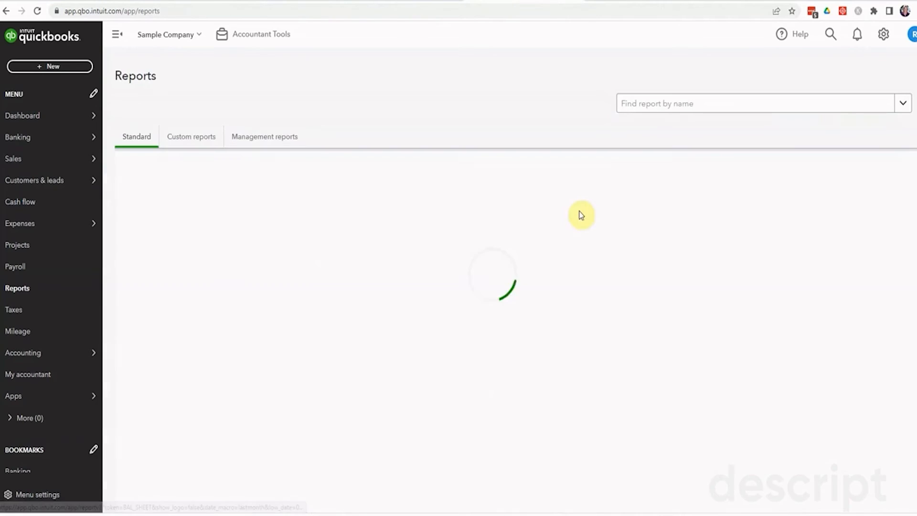
- Run the A/P Aging Summary for Last Month, showing New supplier at 1,250.00 current, total 1,984.51
left_click(754, 104)
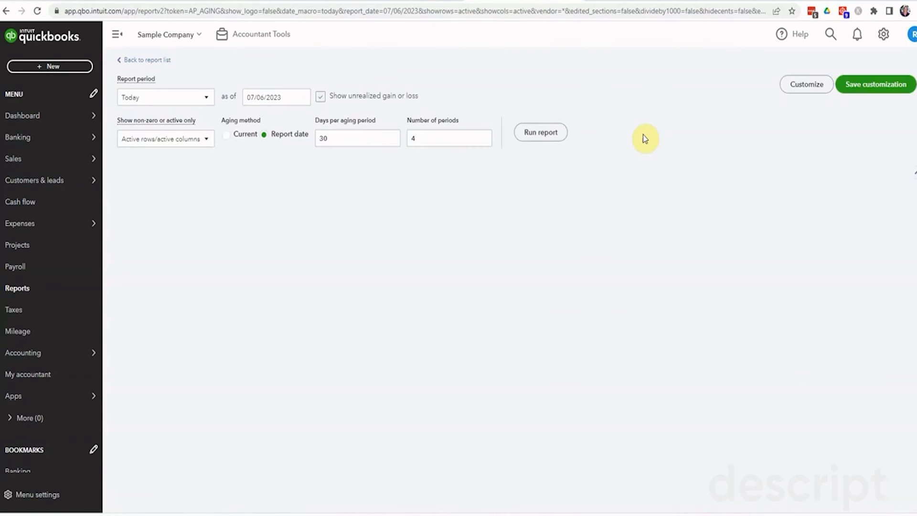
left_click(540, 132)
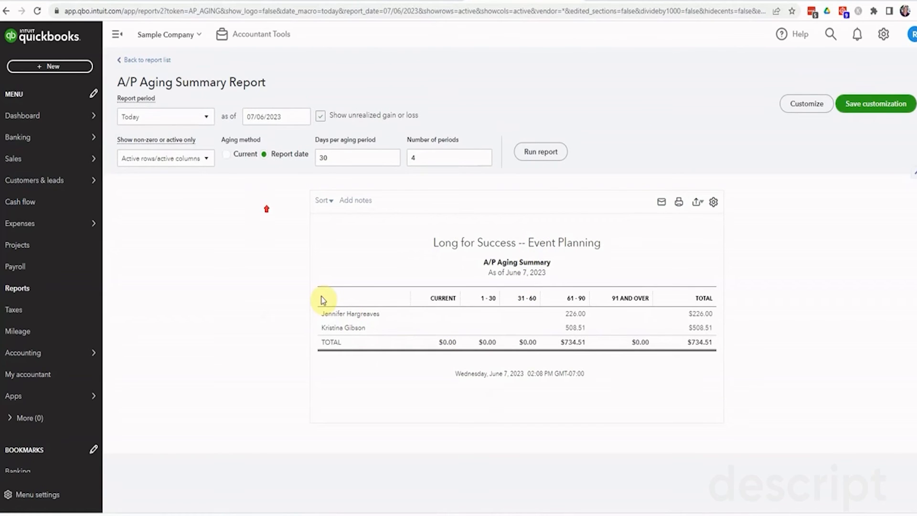
left_click(164, 117)
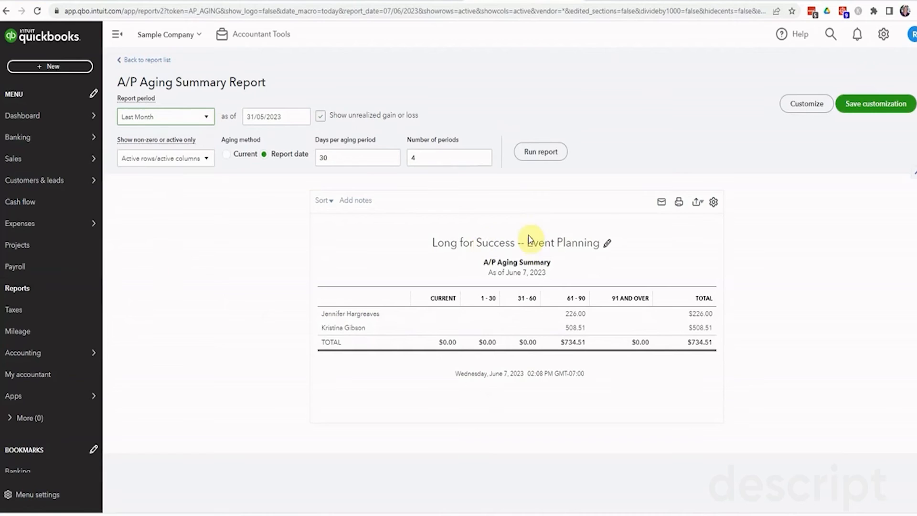
left_click(540, 151)
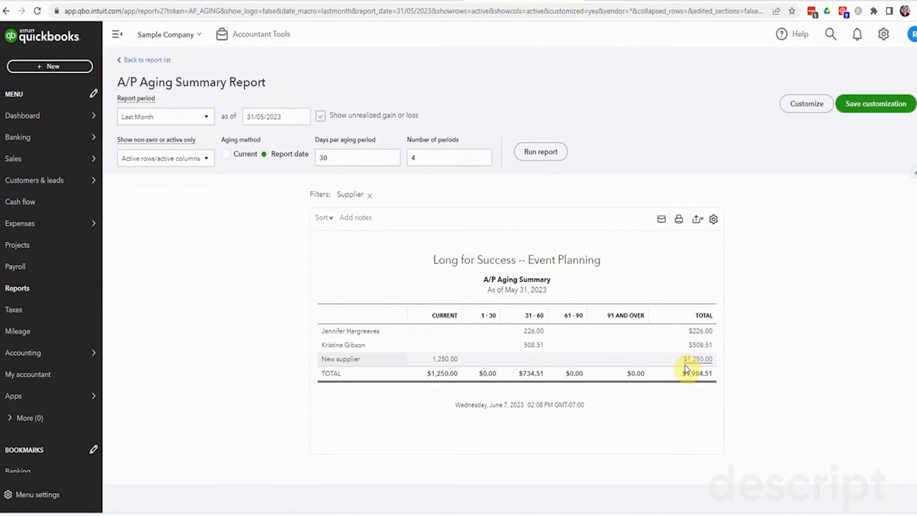
mouse_move(52, 201)
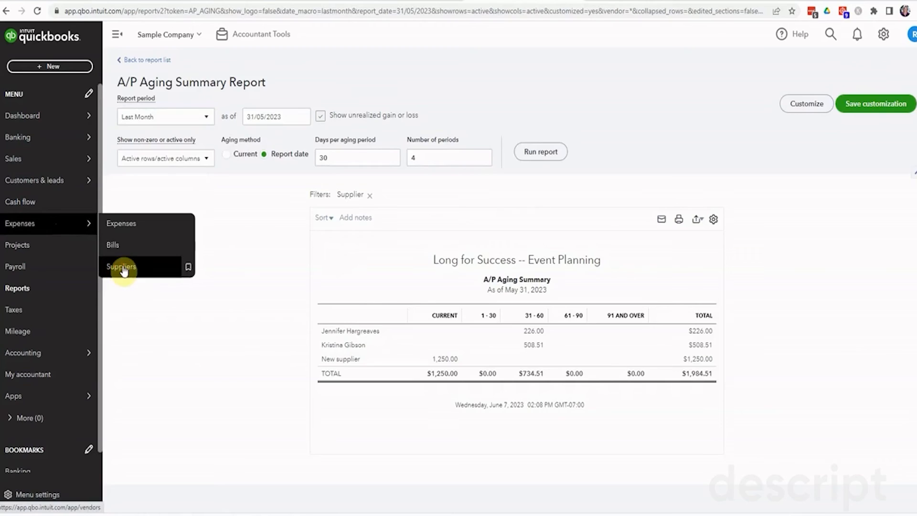
- Search the Suppliers list for 'new' and view New supplier - USD's bill and cheque payment netting to 0.00
left_click(120, 267)
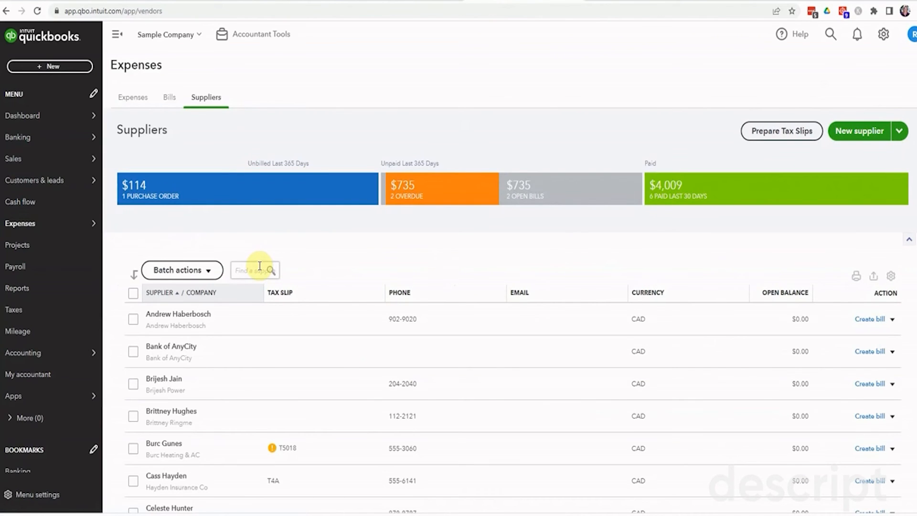
type("new")
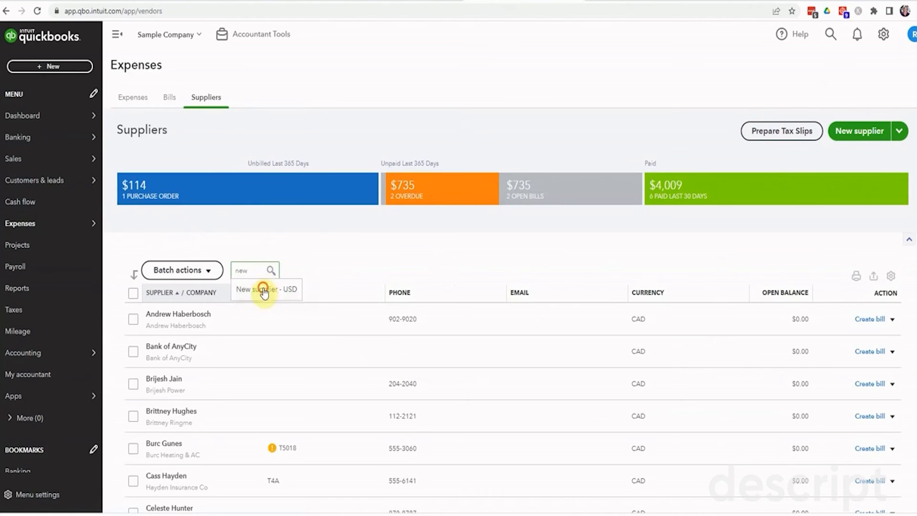
left_click(266, 289)
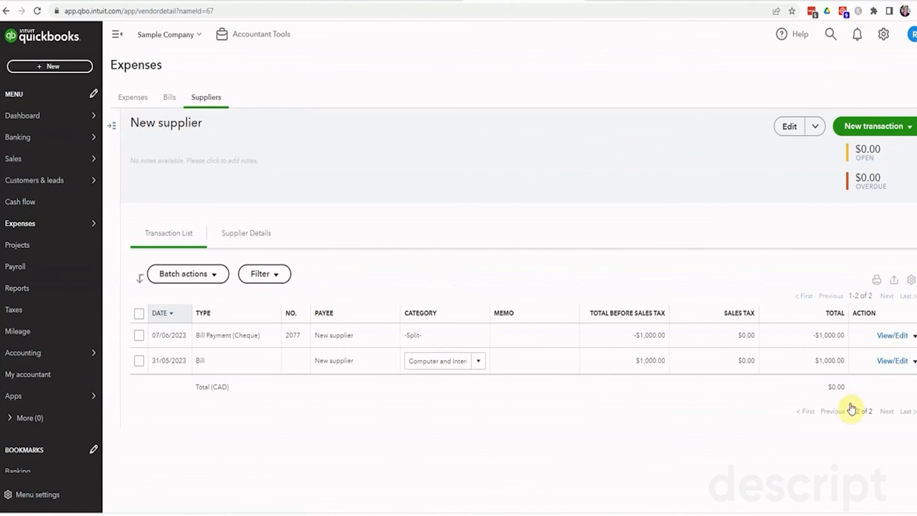
mouse_move(673, 469)
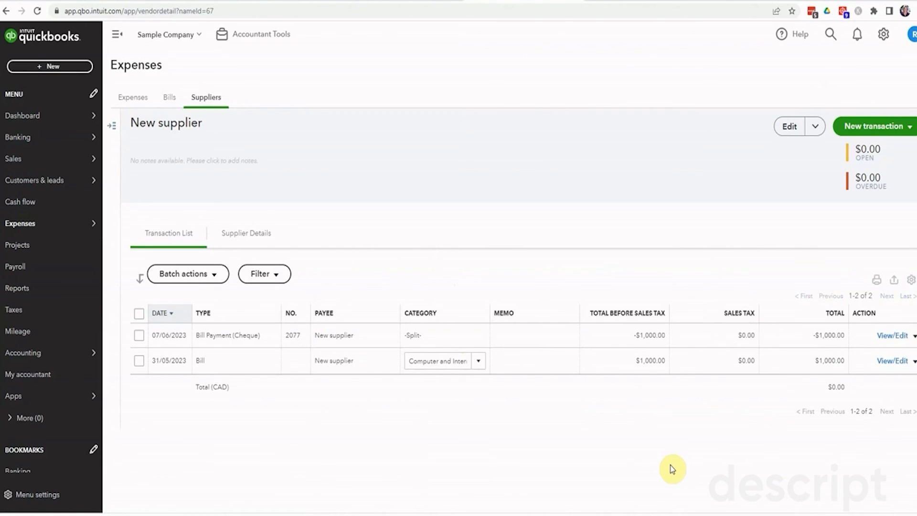
mouse_move(428, 422)
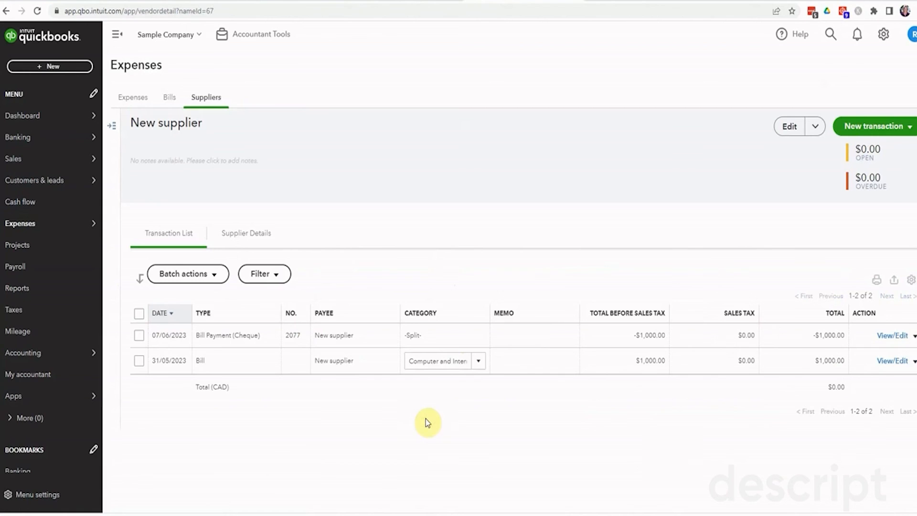